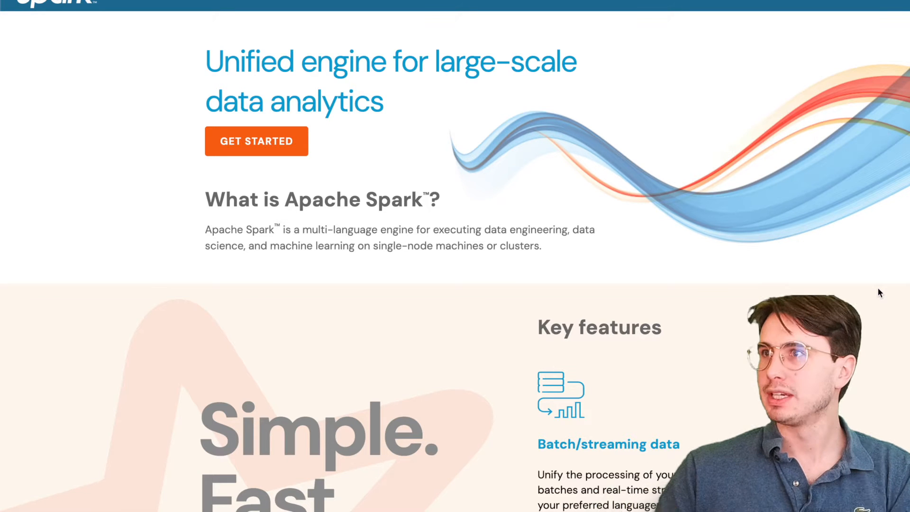
Step: Install pyspark with pip and launch the PySpark 3.5.0 shell from the terminal
{"action": "scroll", "scroll_direction": "down", "scroll_amount": 3}
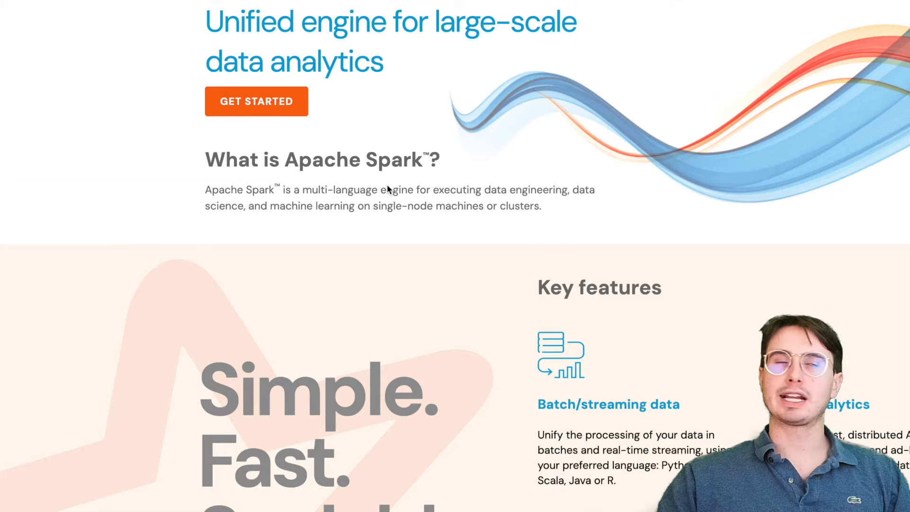
{"action": "scroll", "scroll_direction": "down", "scroll_amount": 3}
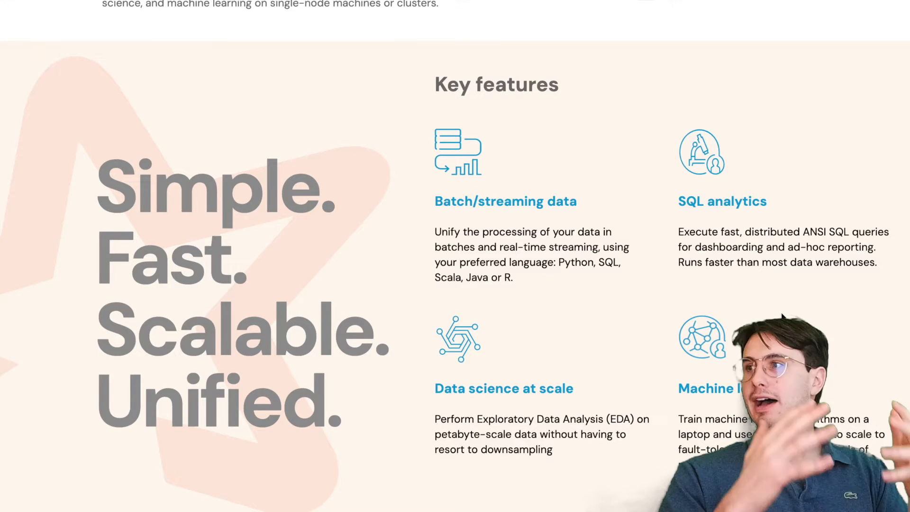
{"action": "scroll", "scroll_direction": "down", "scroll_amount": 3}
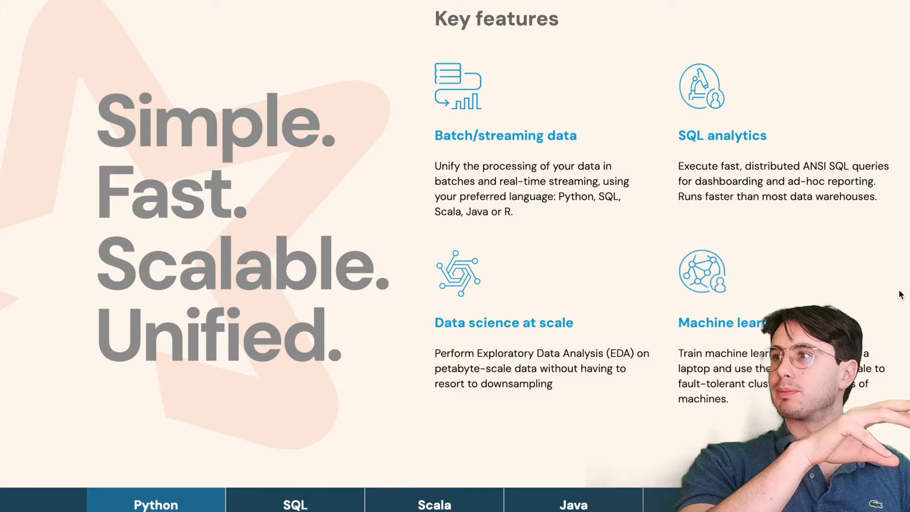
{"action": "scroll", "scroll_direction": "down", "scroll_amount": 3}
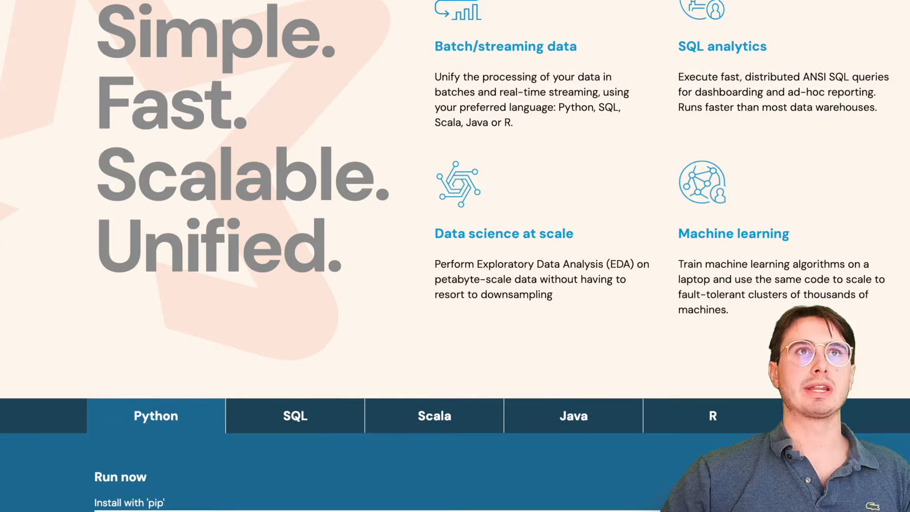
{"action": "scroll", "scroll_direction": "down", "scroll_amount": 3}
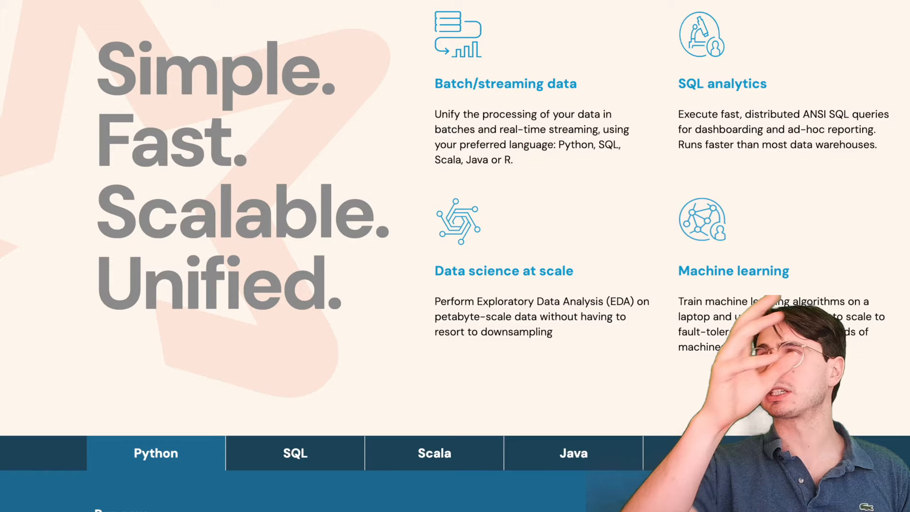
{"action": "scroll", "scroll_direction": "down", "scroll_amount": 3}
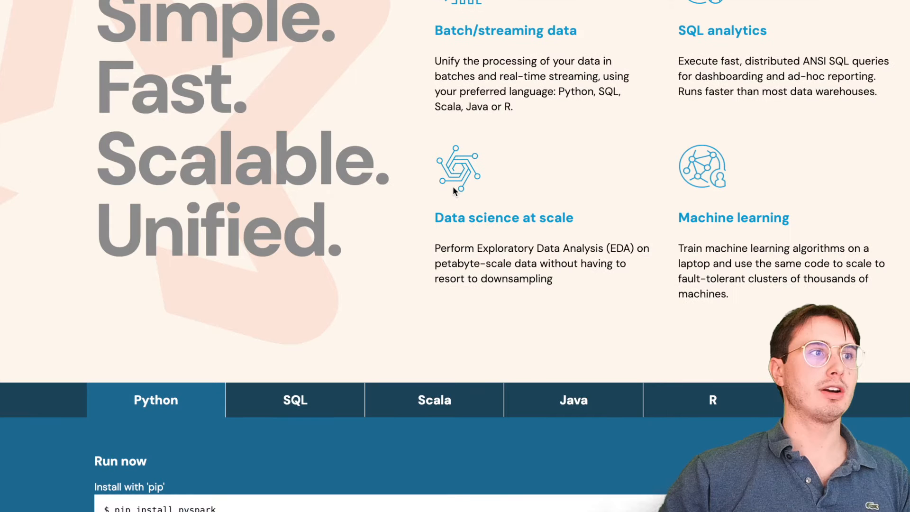
{"action": "scroll", "scroll_direction": "down", "scroll_amount": 3}
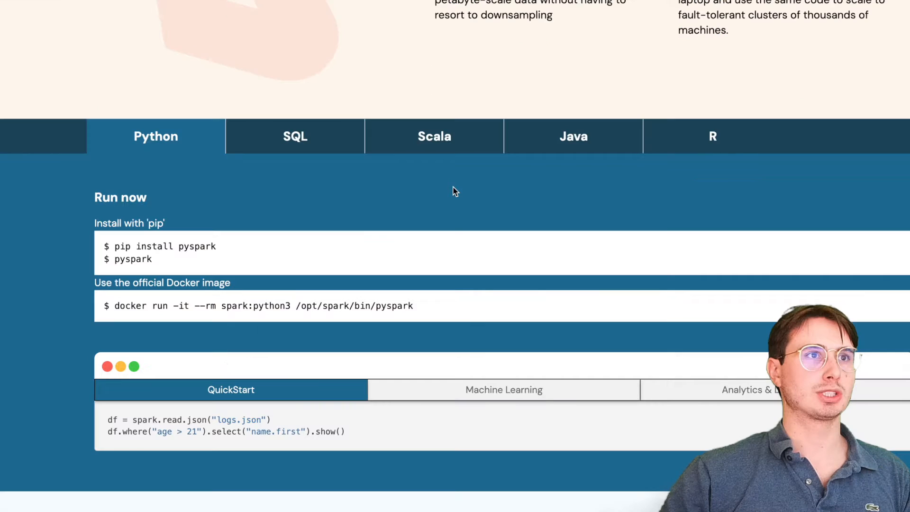
{"action": "scroll", "scroll_direction": "down", "scroll_amount": 3}
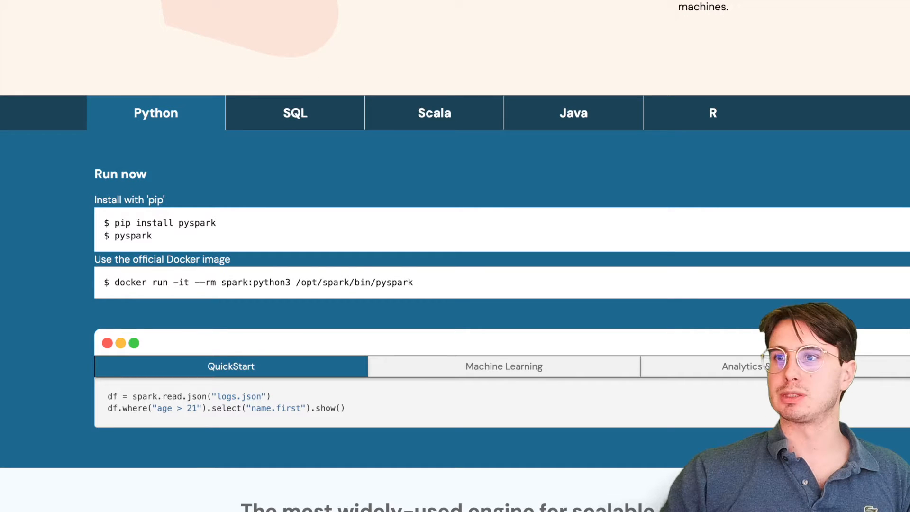
{"action": "scroll", "scroll_direction": "down", "scroll_amount": 3}
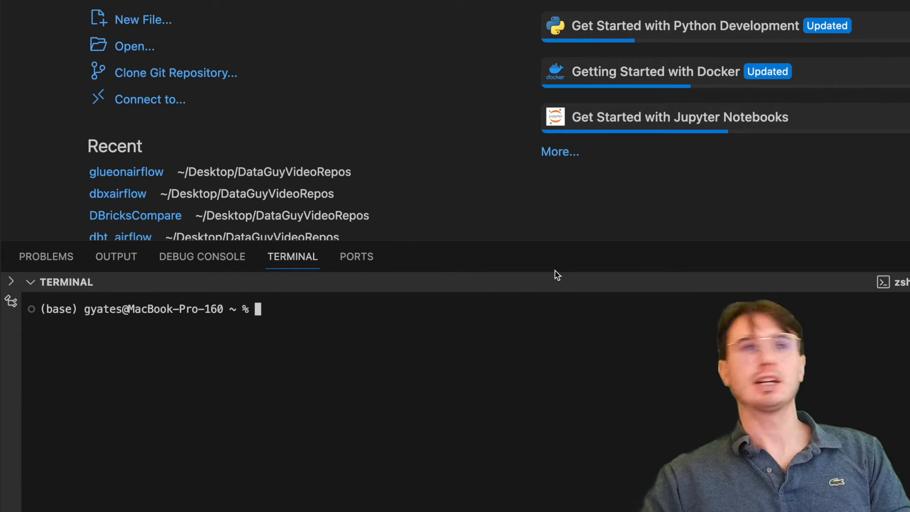
{"action": "type", "text": "pip"}
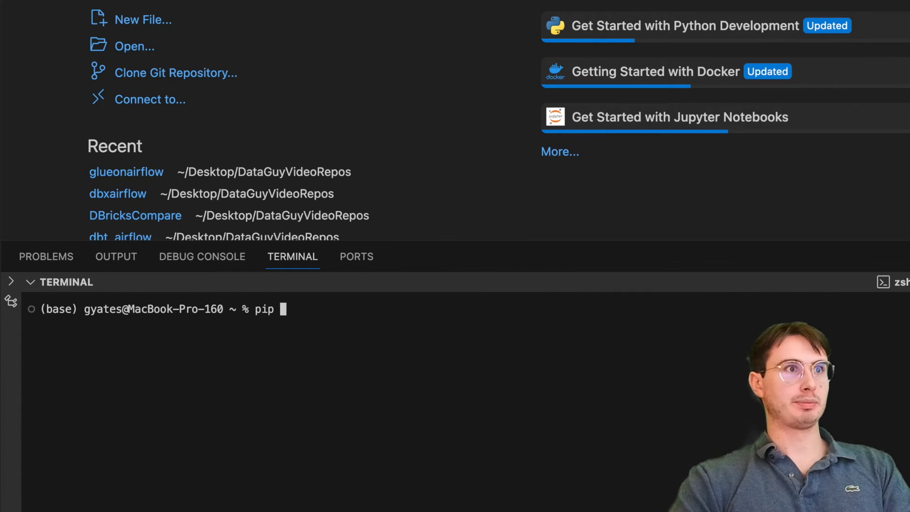
{"action": "type", "text": "install py"}
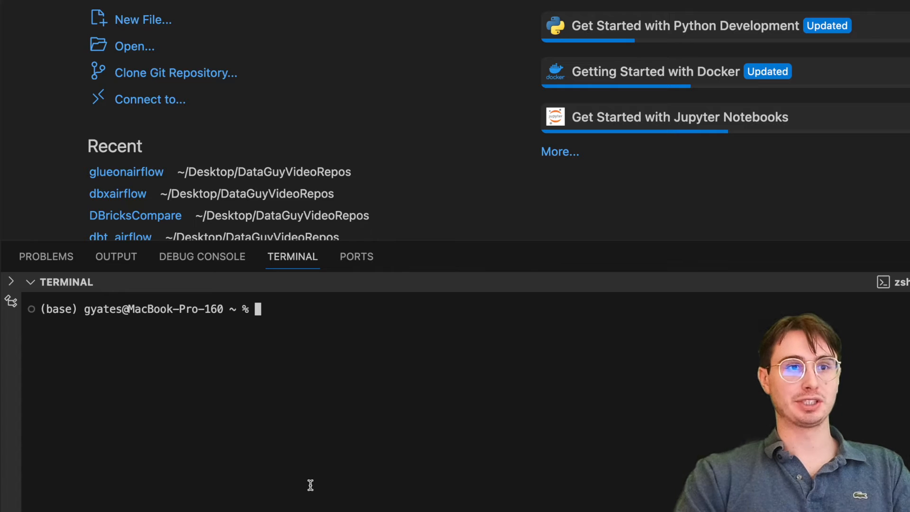
{"action": "type", "text": "pyspark"}
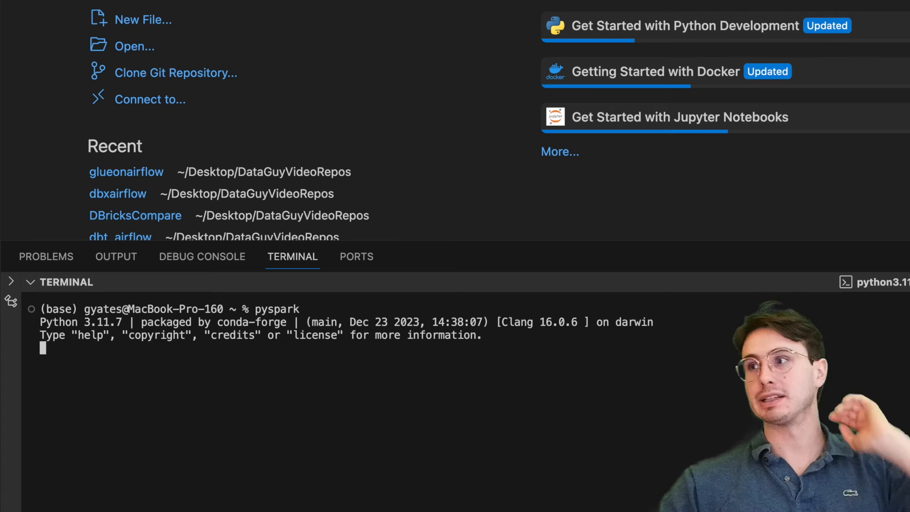
{"action": "mouse_move", "coordinate": [385, 378]}
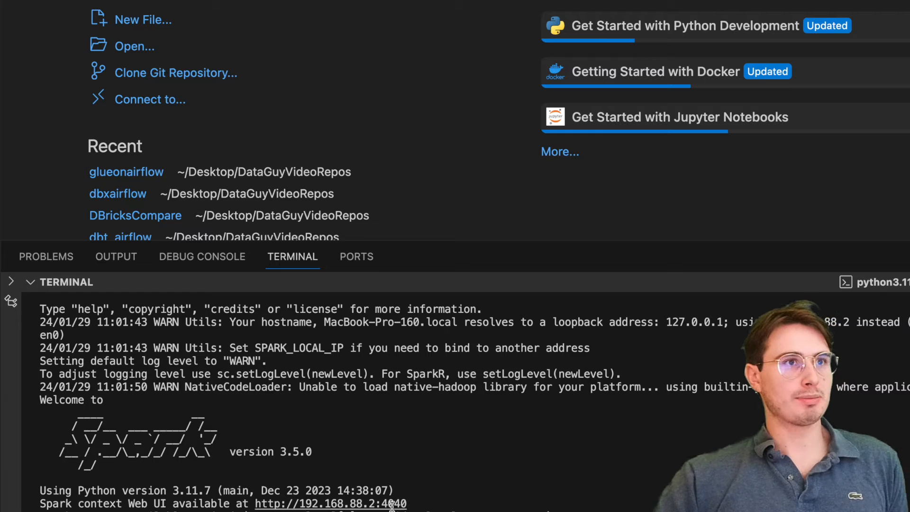
{"action": "mouse_move", "coordinate": [331, 503]}
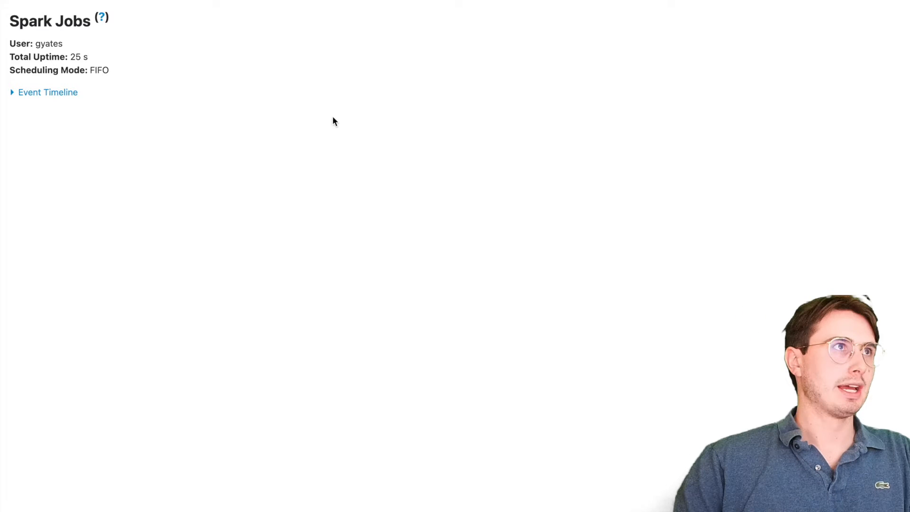
{"action": "mouse_move", "coordinate": [584, 288]}
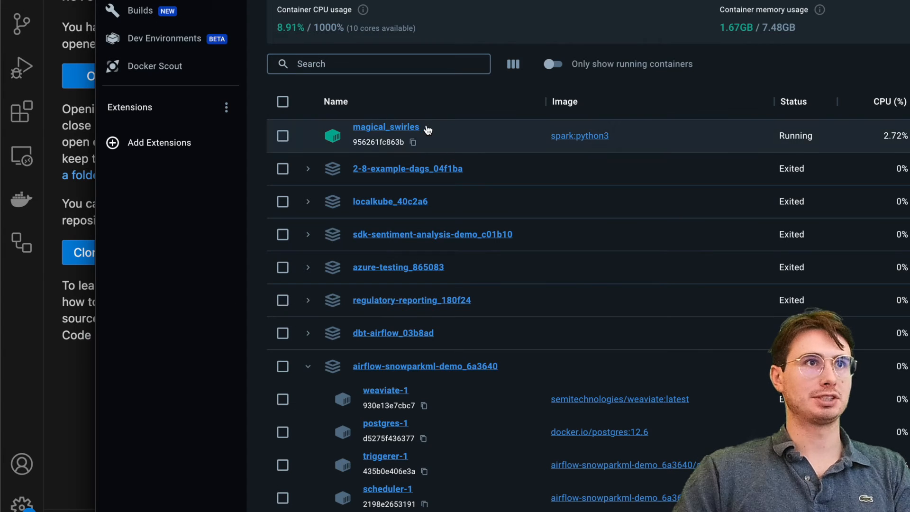
Step: Select the running spark:python3 container in Docker Desktop's Containers list
{"action": "left_click", "coordinate": [386, 126]}
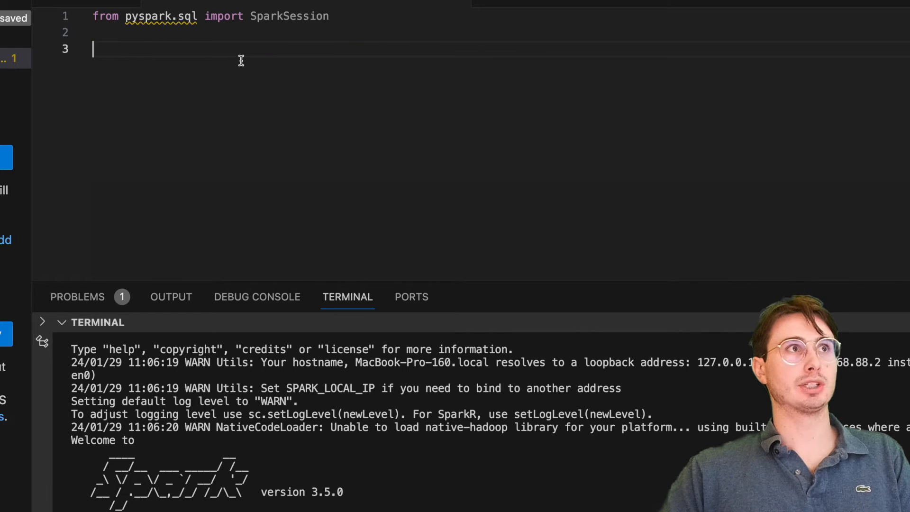
Step: Add spark = SparkSession.builder.appName("demo").getOrCreate() to the script
{"action": "type", "text": "spark = SparkSession.builder.appName(\"demo\").getOrCreate()"}
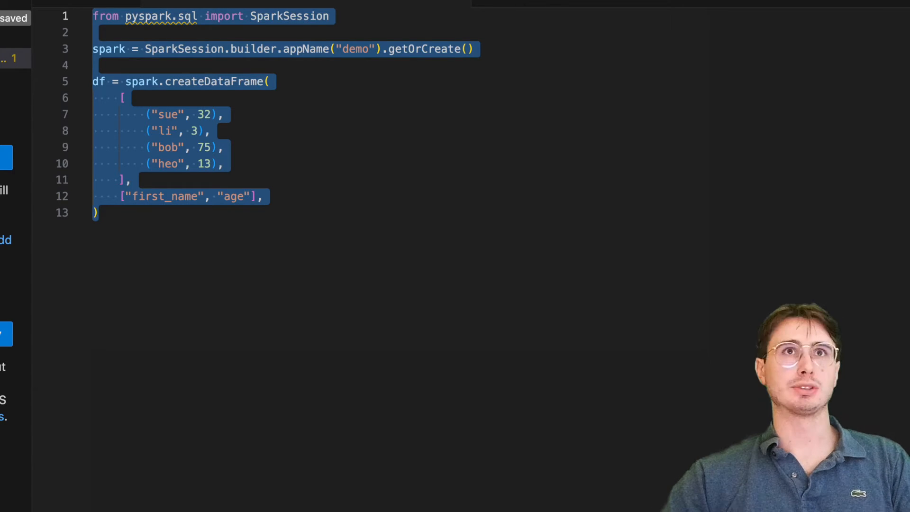
Step: Save the script as sparkexamplescript.py, replacing the suggested file name
{"action": "key", "text": "cmd+s"}
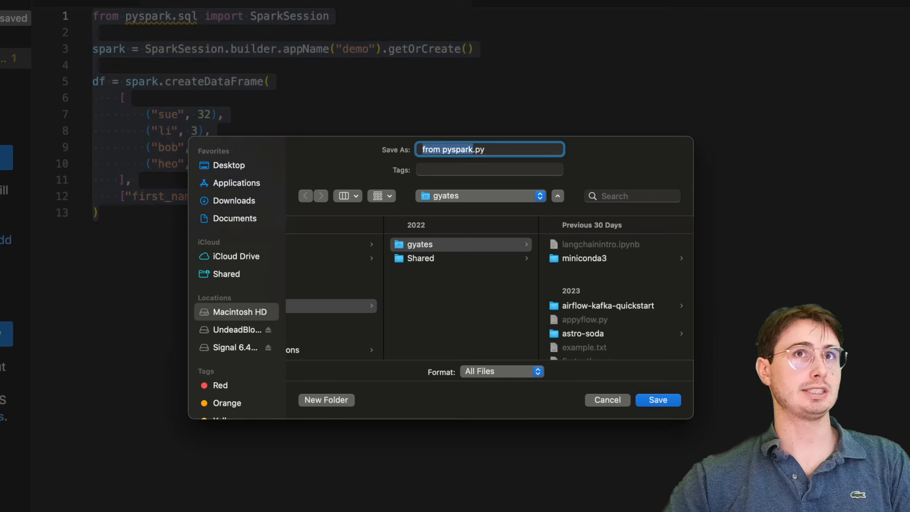
{"action": "key", "text": "Backspace"}
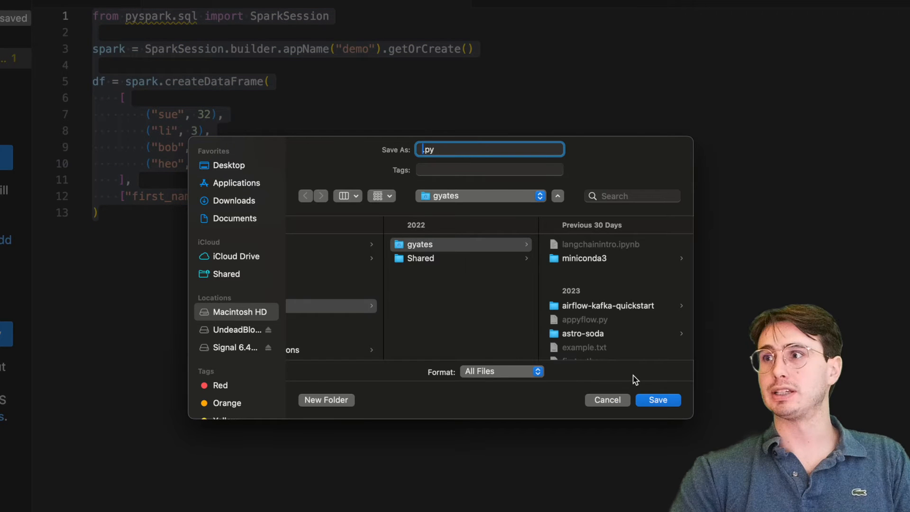
{"action": "type", "text": "sparkexamplescript"}
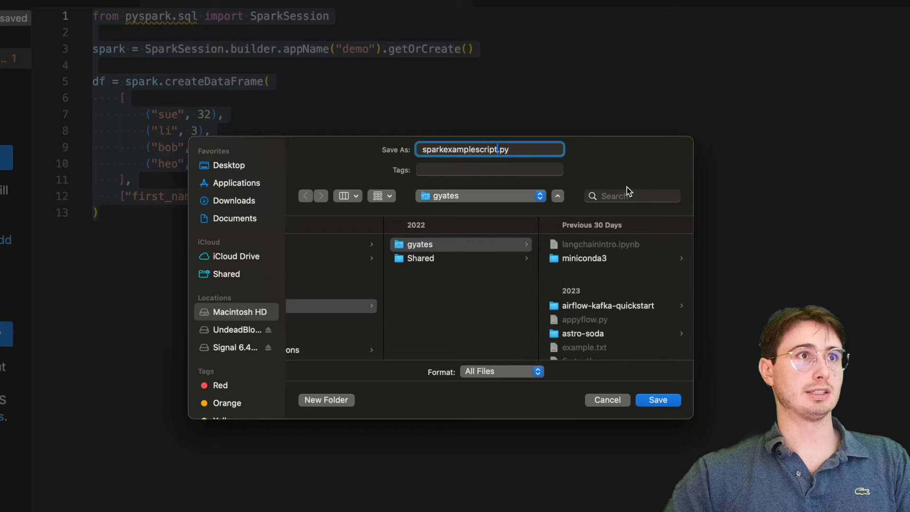
{"action": "left_click", "coordinate": [230, 165]}
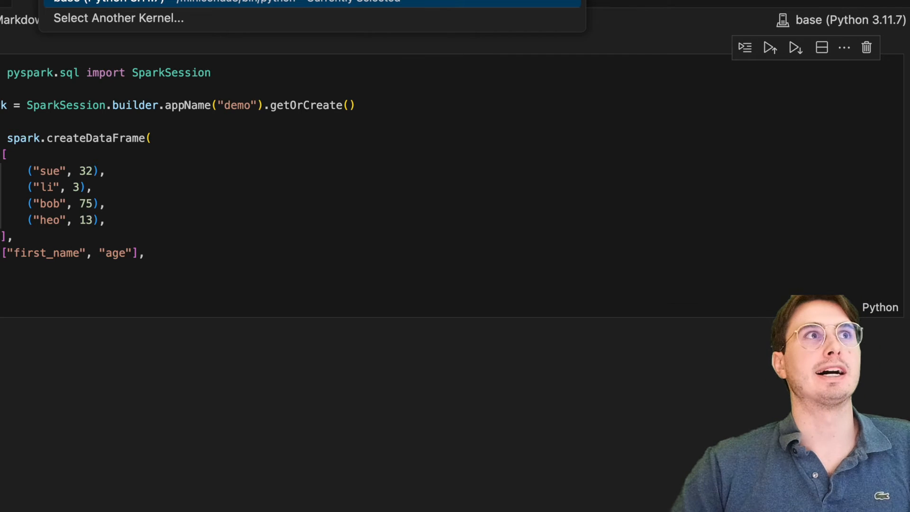
Step: Choose Select Another Kernel and browse Python Environments from the kernel picker
{"action": "left_click", "coordinate": [118, 18]}
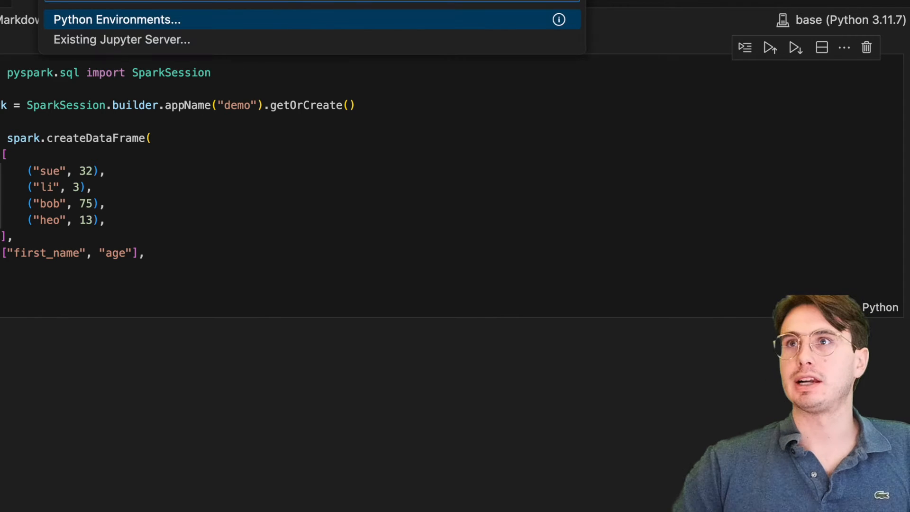
{"action": "left_click", "coordinate": [116, 19]}
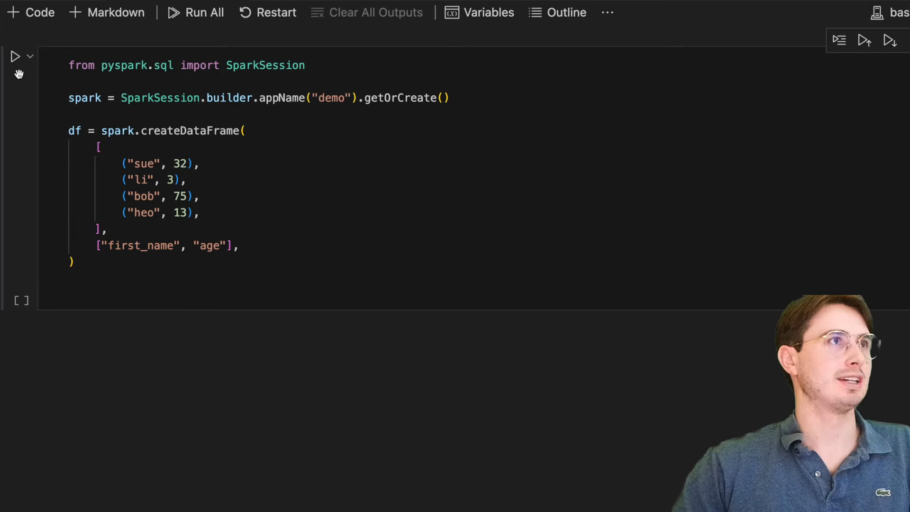
Step: Run the notebook cell that creates the Spark session and DataFrame
{"action": "left_click", "coordinate": [14, 56]}
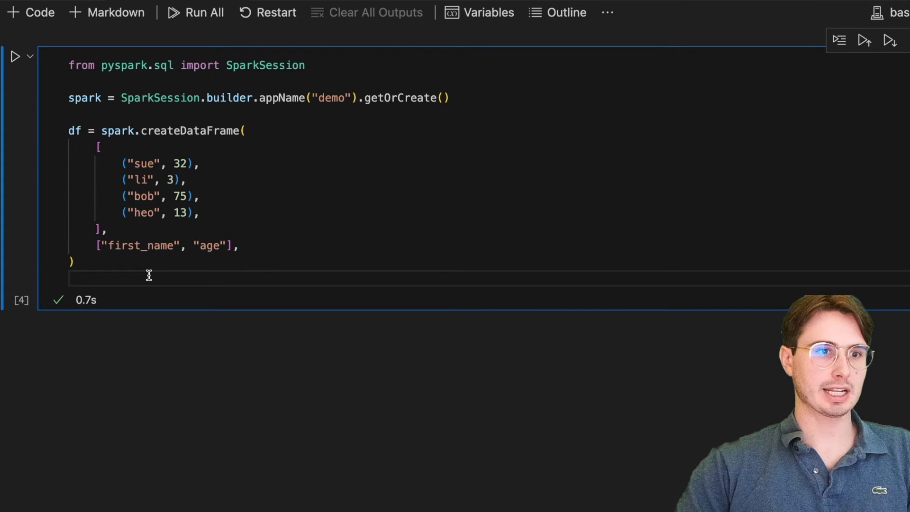
Step: Add df.show(), dismiss saving the untitled notebook, and view the four-row output table
{"action": "type", "text": "df.show()"}
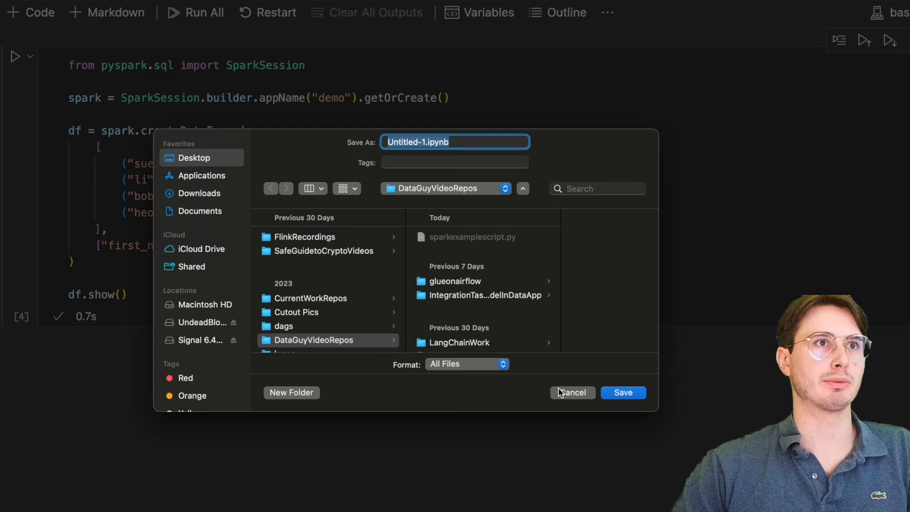
{"action": "left_click", "coordinate": [621, 392]}
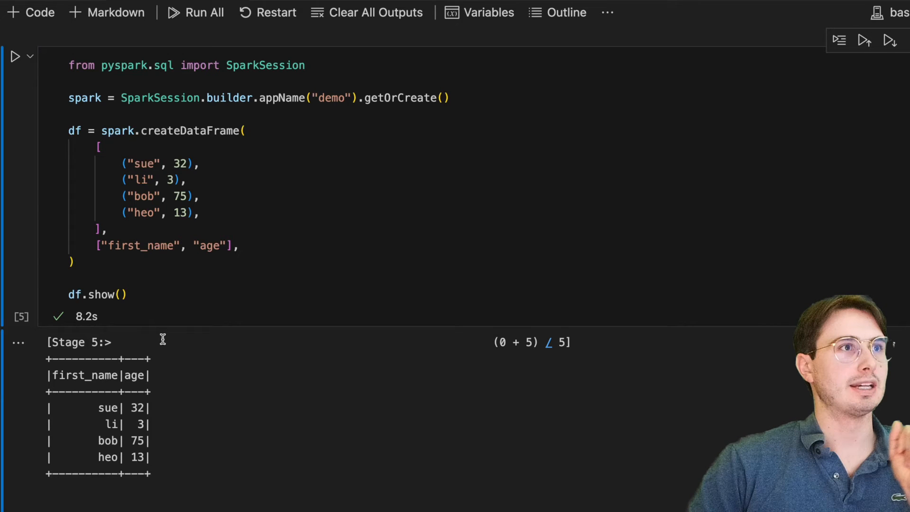
{"action": "scroll", "scroll_direction": "down", "scroll_amount": 3}
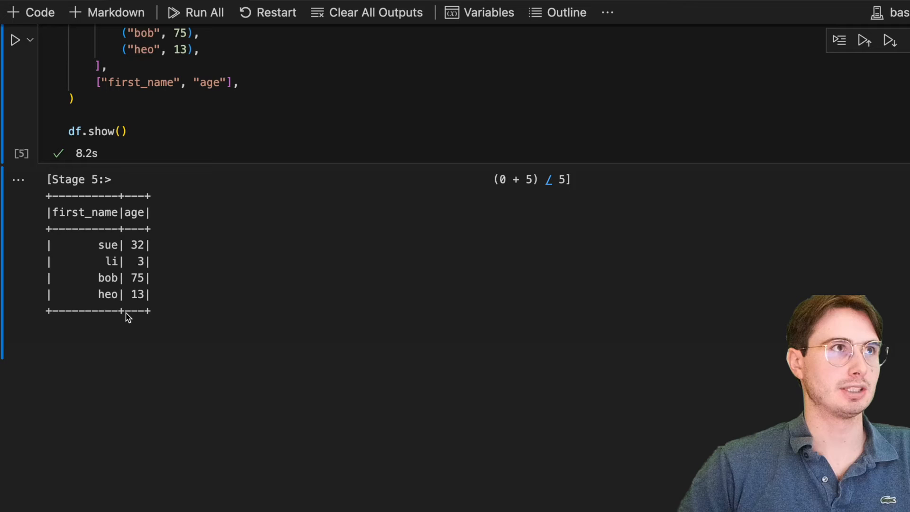
{"action": "scroll", "scroll_direction": "down", "scroll_amount": 3}
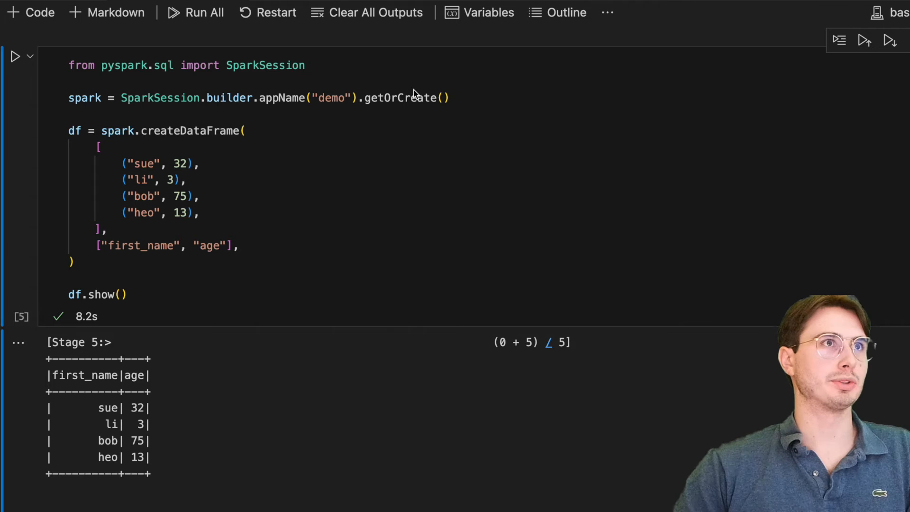
Step: Import col and when from pyspark.sql.functions and save the notebook
{"action": "type", "text": "from pyspark.sql.functions import col, when"}
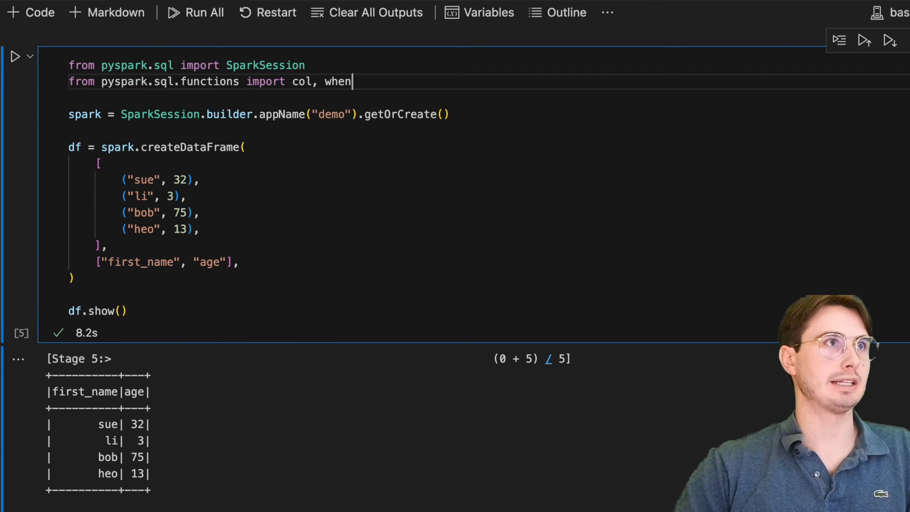
{"action": "double_click", "coordinate": [337, 81]}
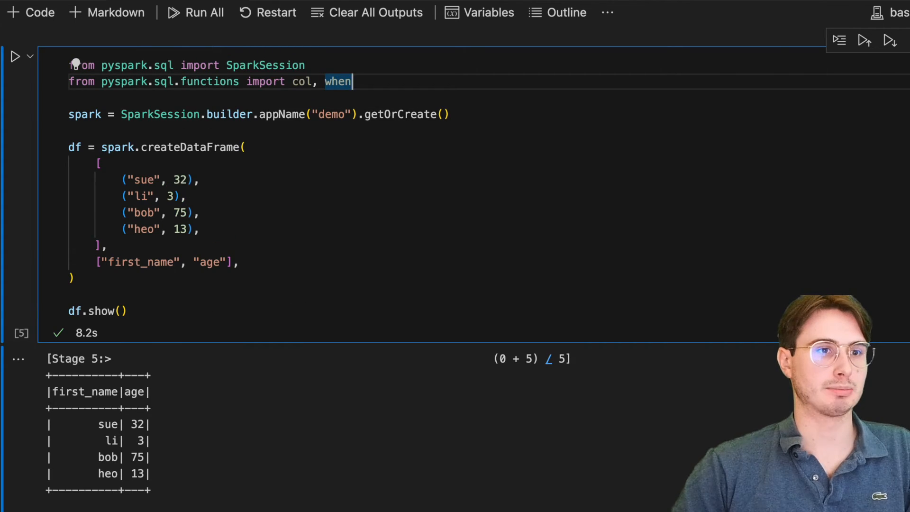
{"action": "key", "text": "cmd+s"}
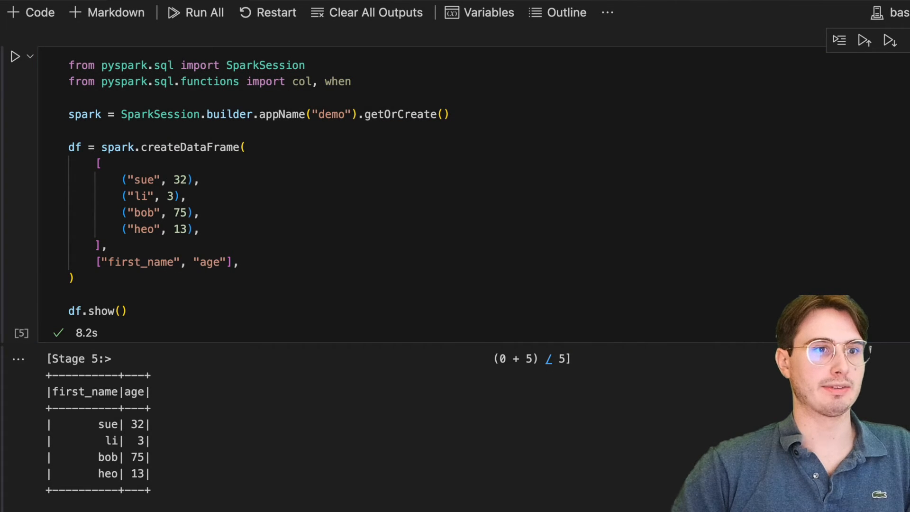
{"action": "mouse_move", "coordinate": [146, 299]}
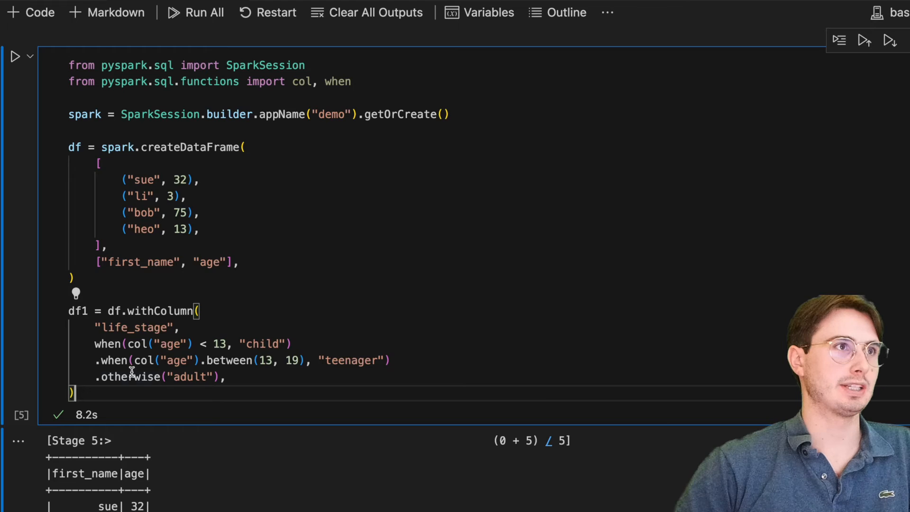
{"action": "mouse_move", "coordinate": [114, 311]}
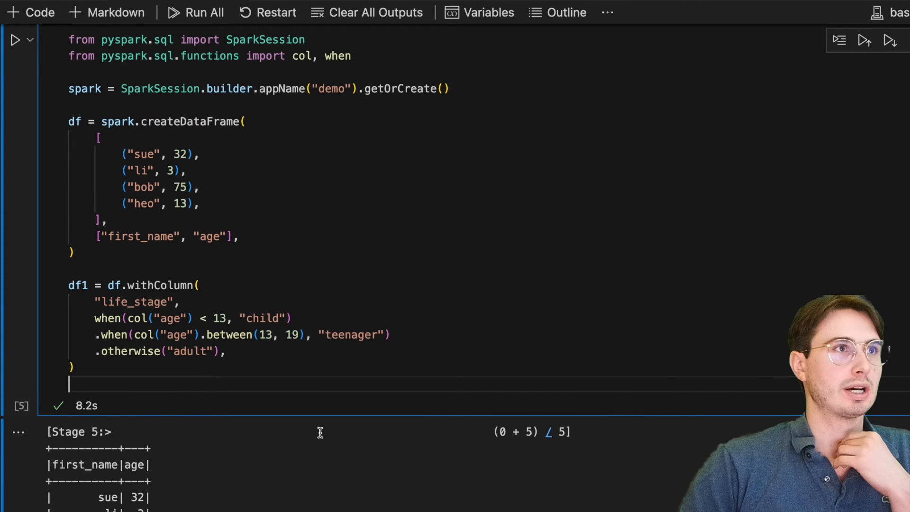
{"action": "scroll", "scroll_direction": "down", "scroll_amount": 3}
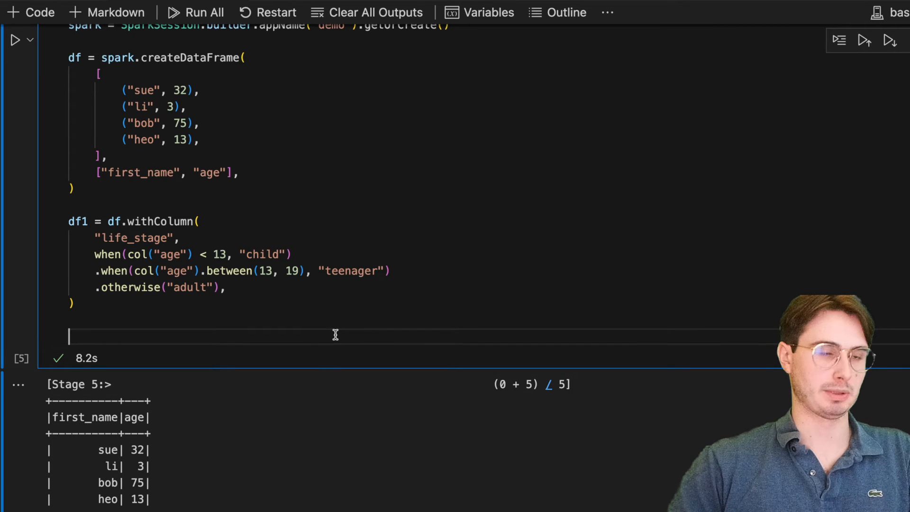
Step: Add df1.show() and run the cell to display the life_stage column output
{"action": "type", "text": "df1.show("}
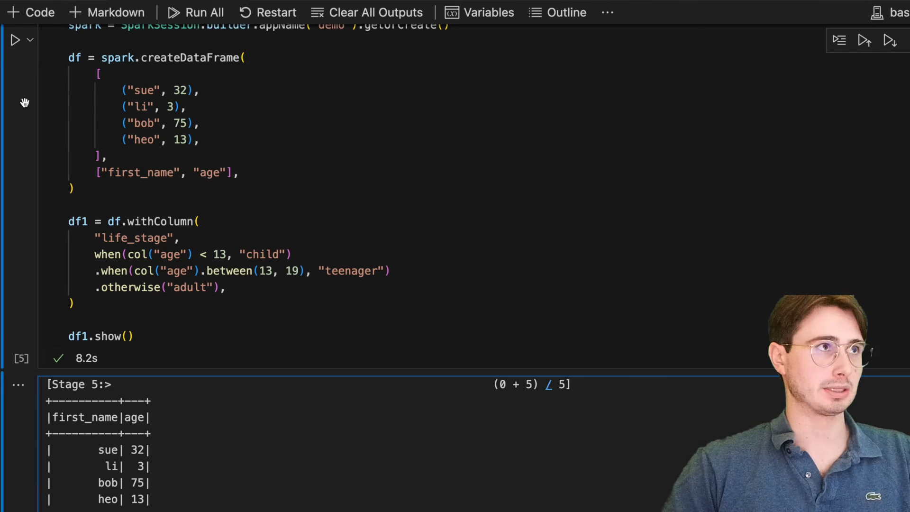
{"action": "left_click", "coordinate": [16, 39]}
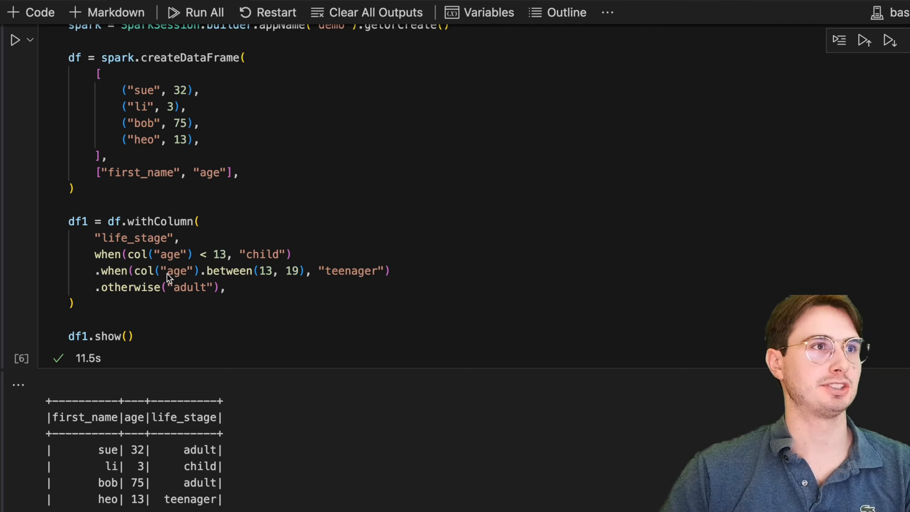
{"action": "scroll", "scroll_direction": "down", "scroll_amount": 3}
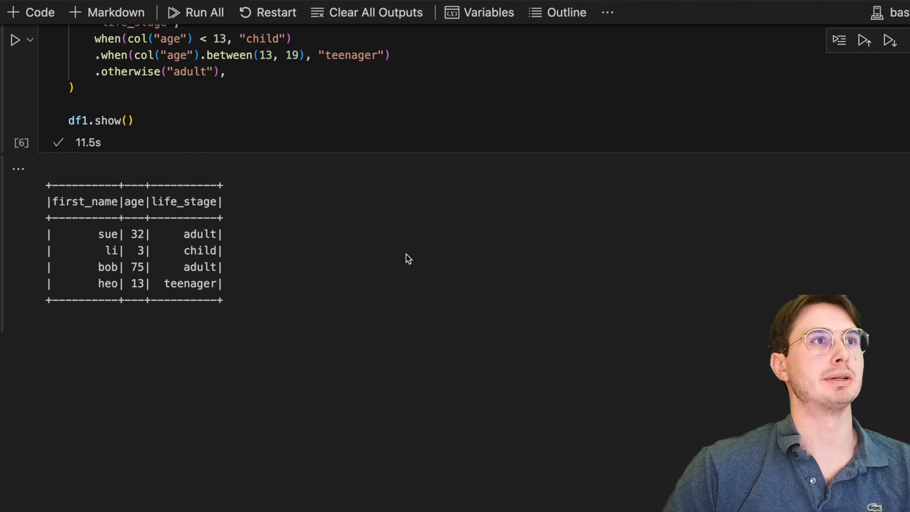
{"action": "mouse_move", "coordinate": [543, 210]}
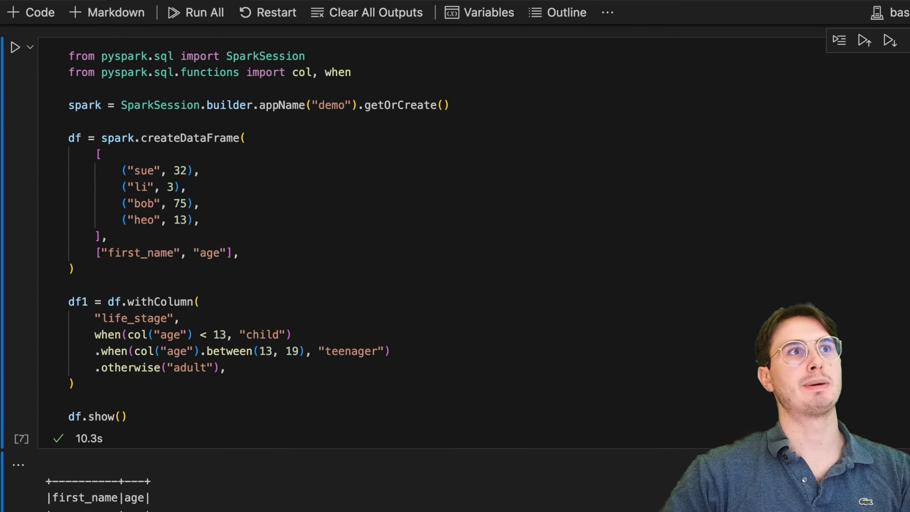
Step: Scroll to the rerun output showing only the first_name and age columns
{"action": "scroll", "scroll_direction": "down", "scroll_amount": 3}
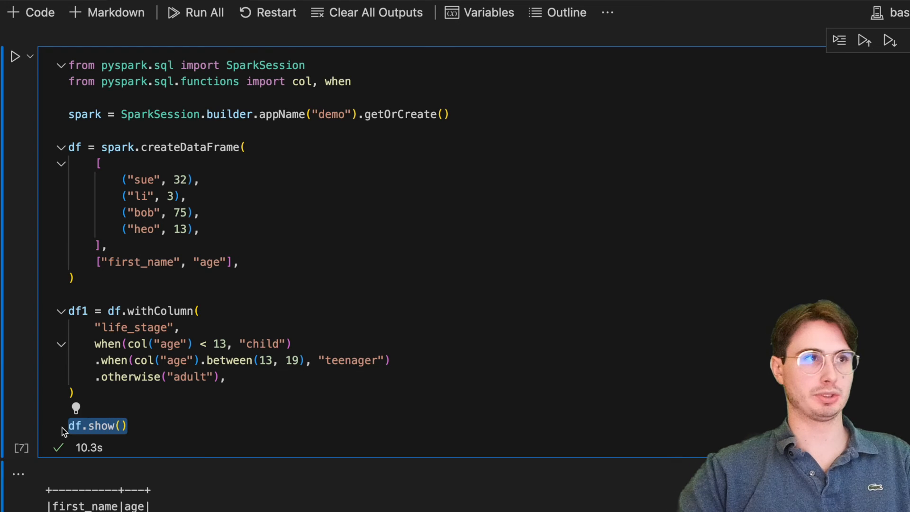
Step: Filter df1 where life_stage isin teenager and adult, and run the cell to list sue, bob and heo
{"action": "key", "text": "cmd+s"}
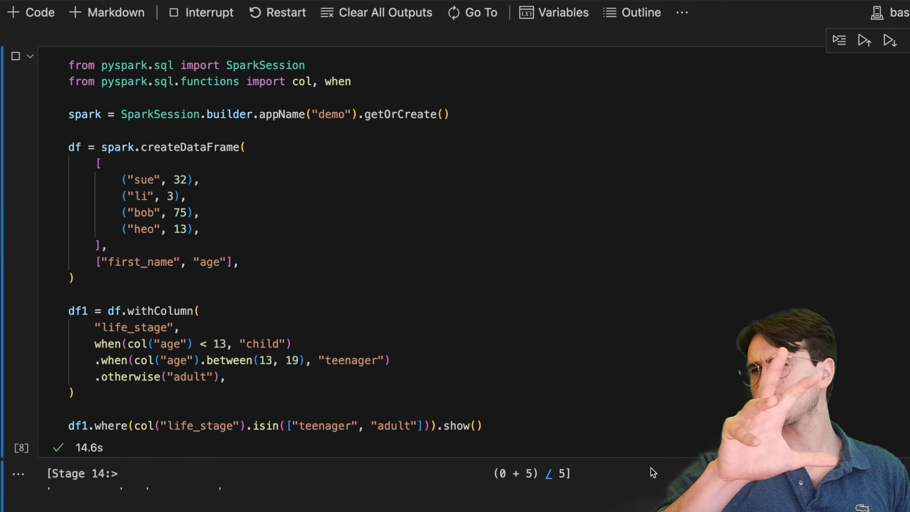
{"action": "scroll", "scroll_direction": "down", "scroll_amount": 3}
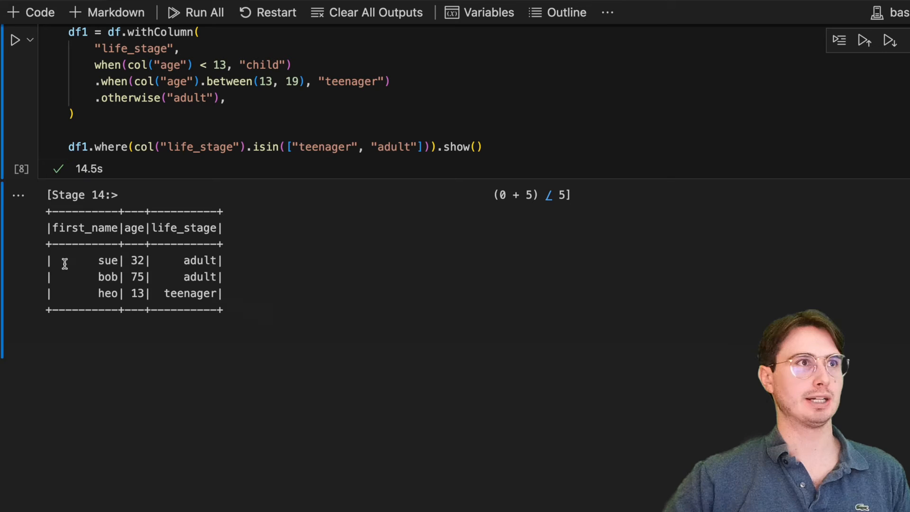
{"action": "mouse_move", "coordinate": [102, 293]}
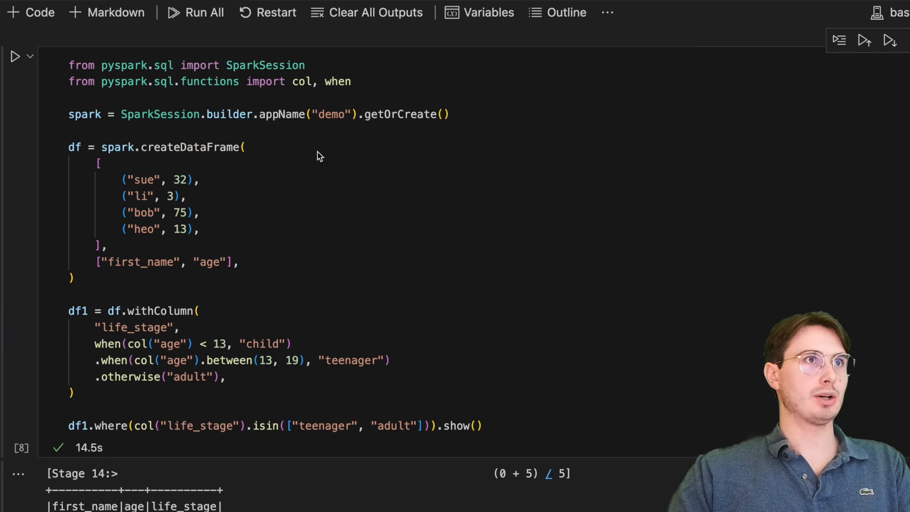
Step: Add avg to the pyspark.sql.functions import and dismiss the save prompt without saving
{"action": "double_click", "coordinate": [339, 82]}
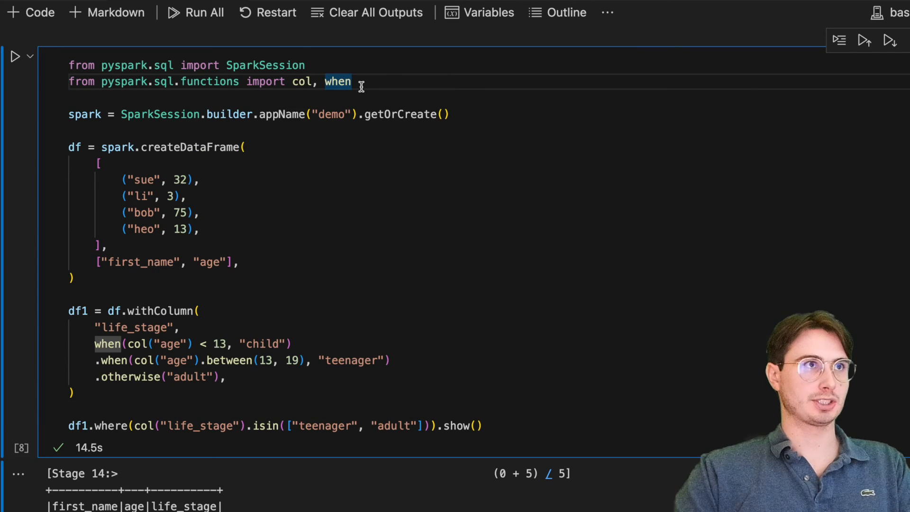
{"action": "type", "text": ","}
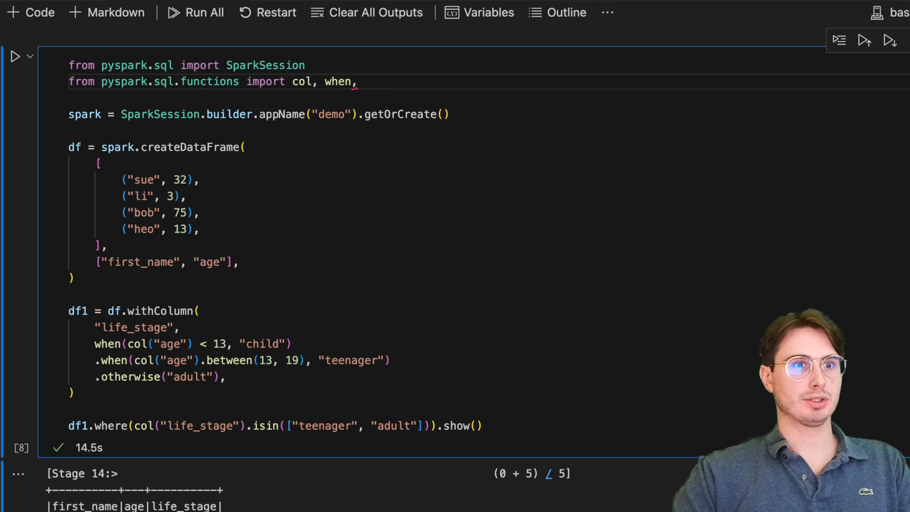
{"action": "type", "text": "avg"}
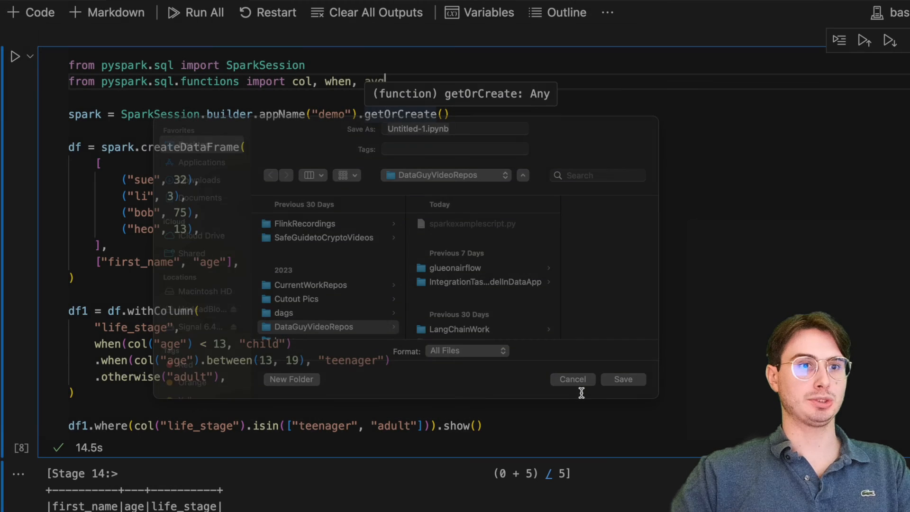
{"action": "left_click", "coordinate": [571, 379]}
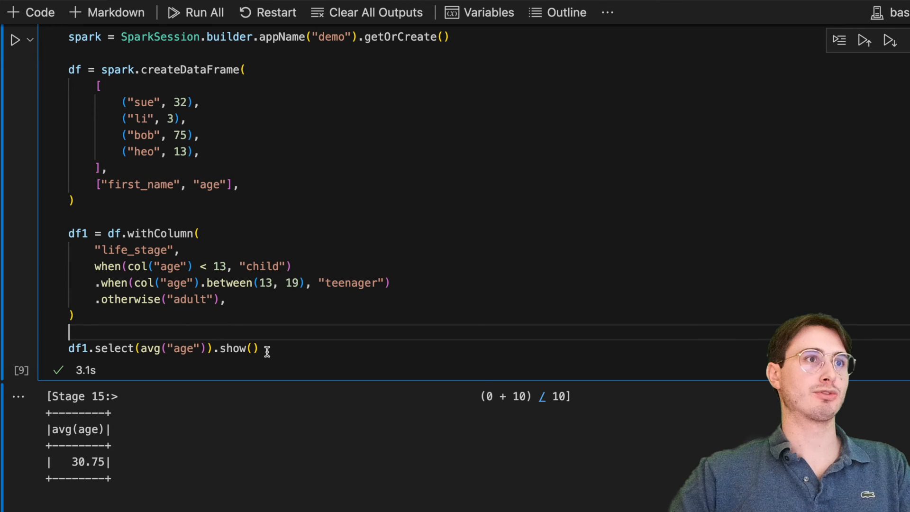
Step: Group df1 by life_stage with avg(), showing adult 53.5, child 3.0 and teenager 13.0
{"action": "type", "text": "df1.groupBy(\"life_stage\").avg().show()"}
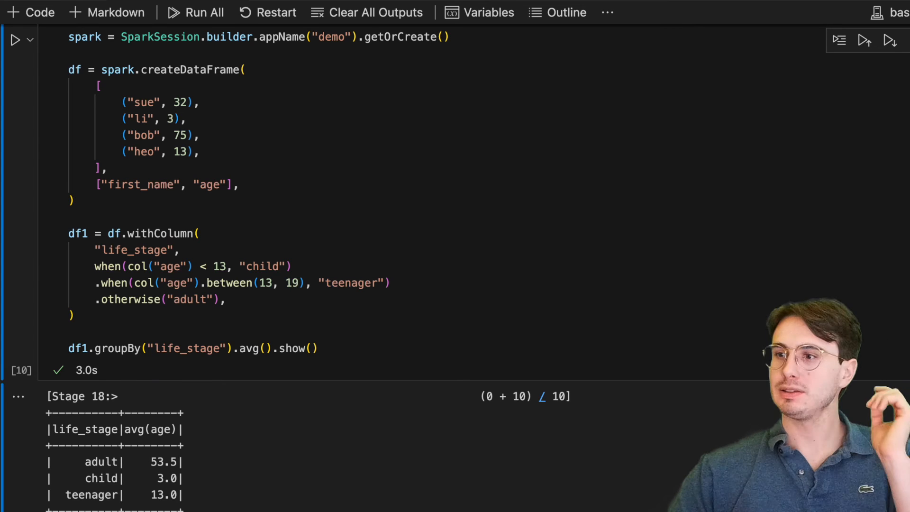
{"action": "mouse_move", "coordinate": [402, 492]}
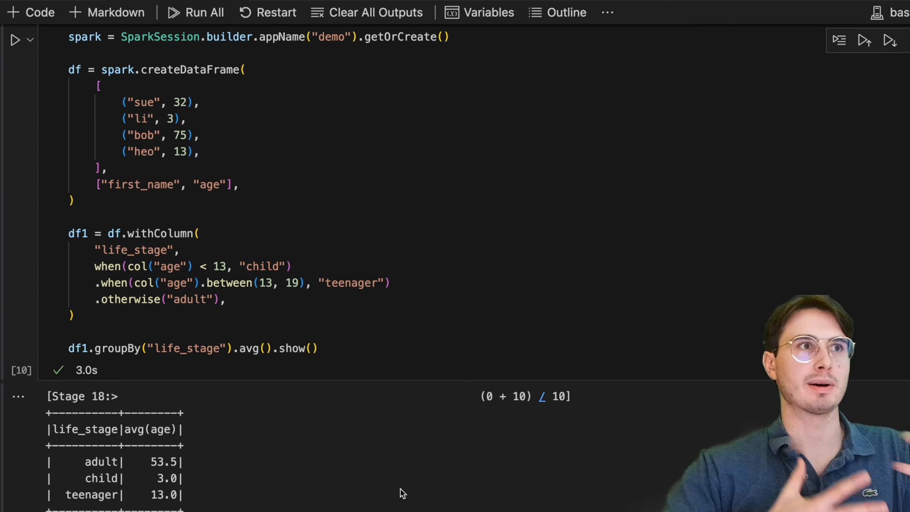
{"action": "mouse_move", "coordinate": [371, 358]}
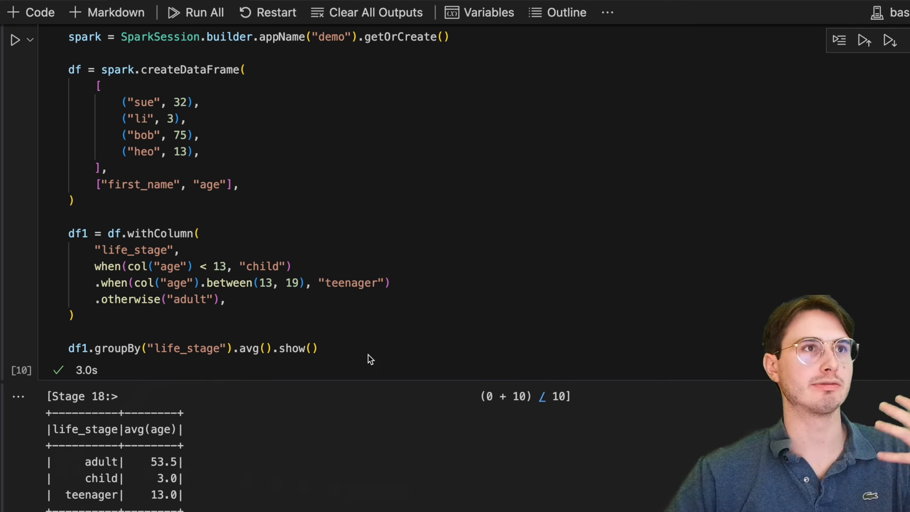
{"action": "mouse_move", "coordinate": [349, 347]}
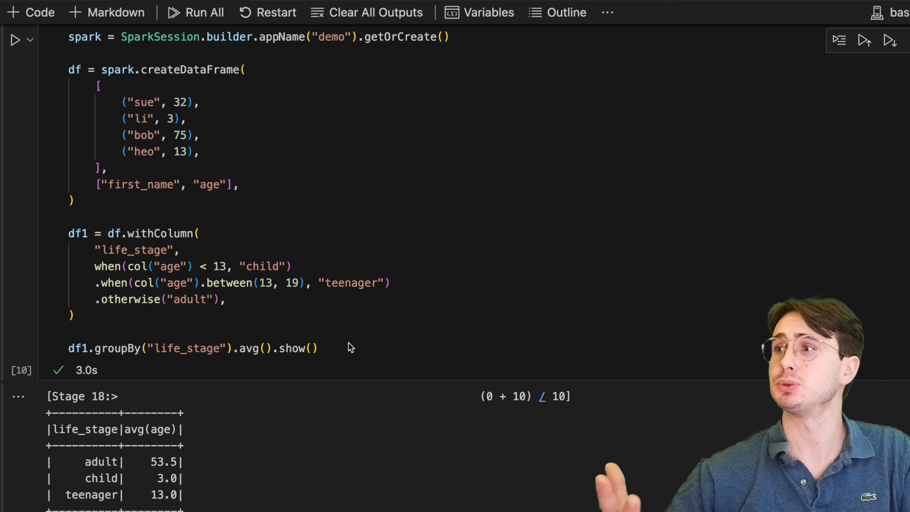
Step: Run the spark.sql select avg(age) from df1 query, returning 30.75
{"action": "scroll", "scroll_direction": "down", "scroll_amount": 3}
{"action": "type", "text": "spark.sql(\"select avg(age) from {df1}\", df1=df1"}
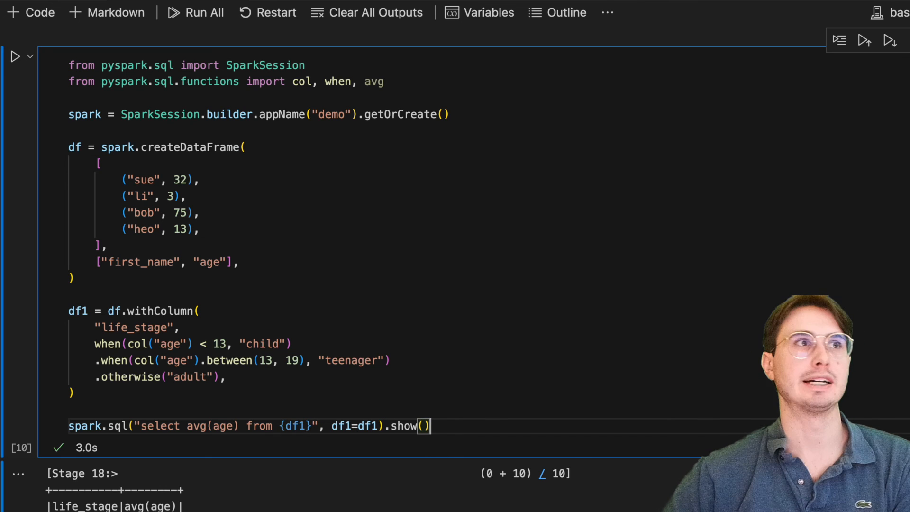
{"action": "left_click", "coordinate": [15, 56]}
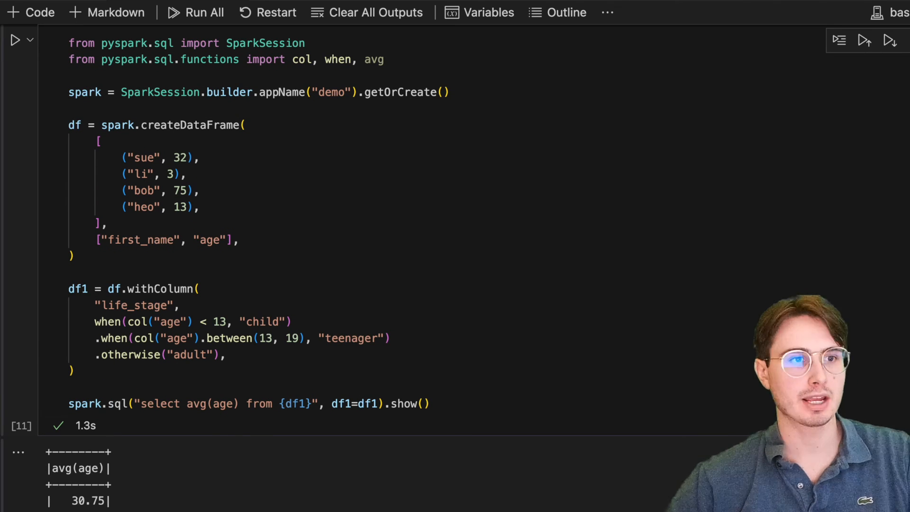
{"action": "mouse_move", "coordinate": [281, 221]}
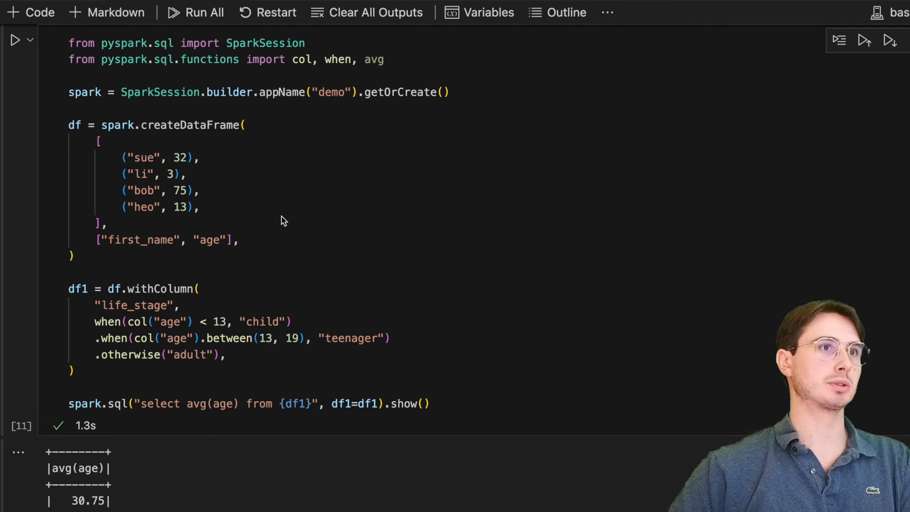